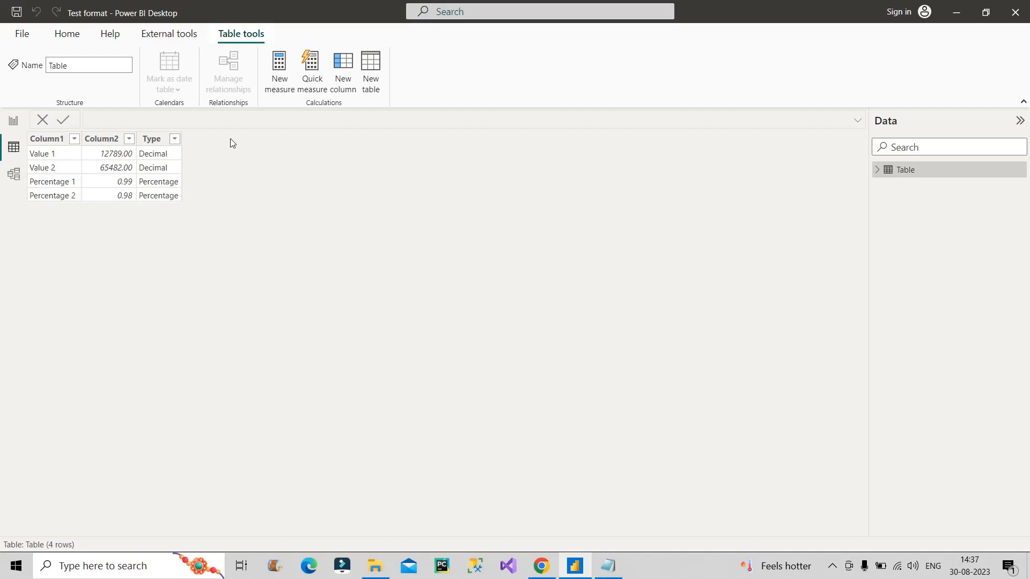
mouse_move(170, 235)
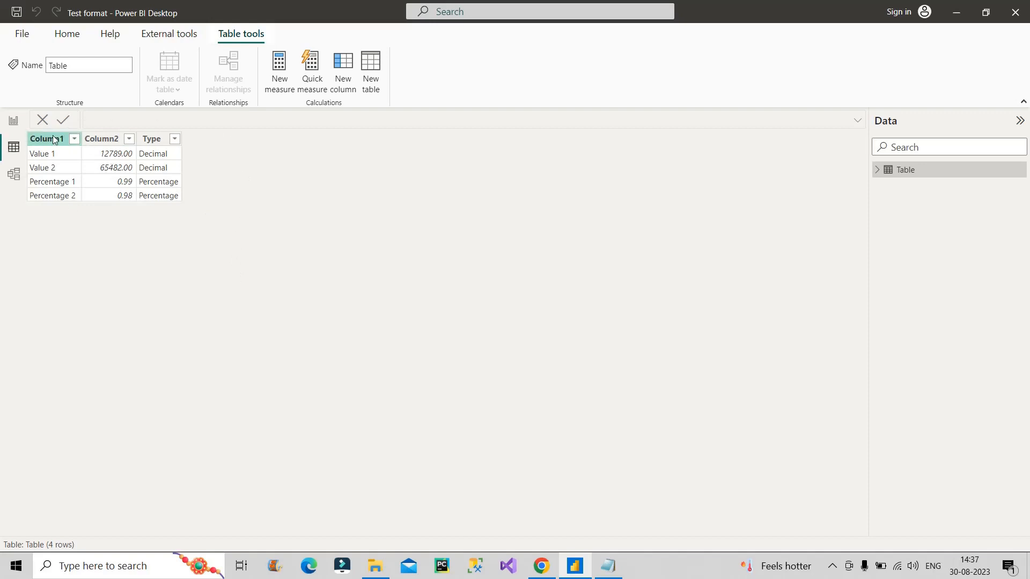
Step: Bring up the notes of expected results and select the 98.0% value
left_click(152, 139)
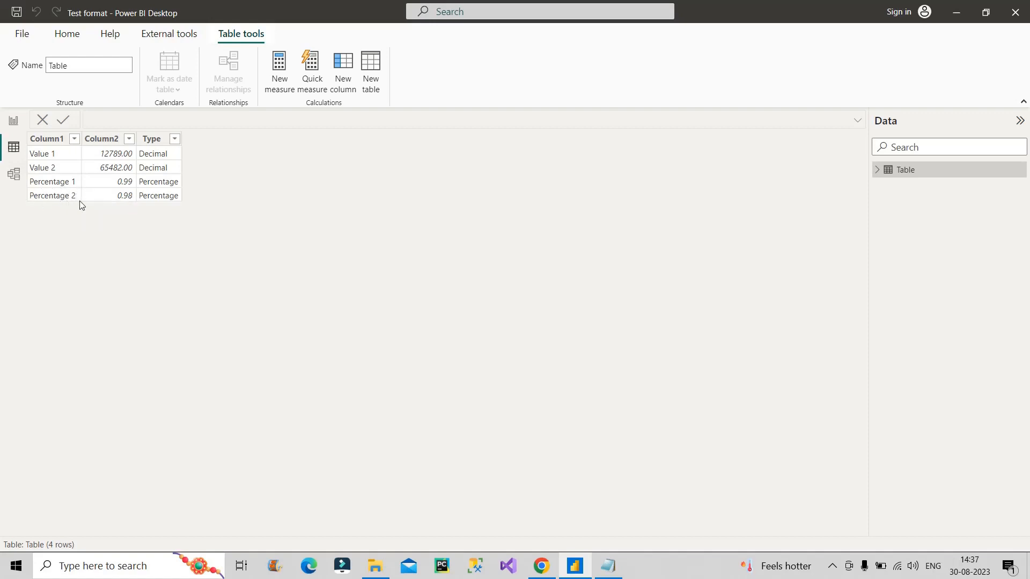
mouse_move(111, 176)
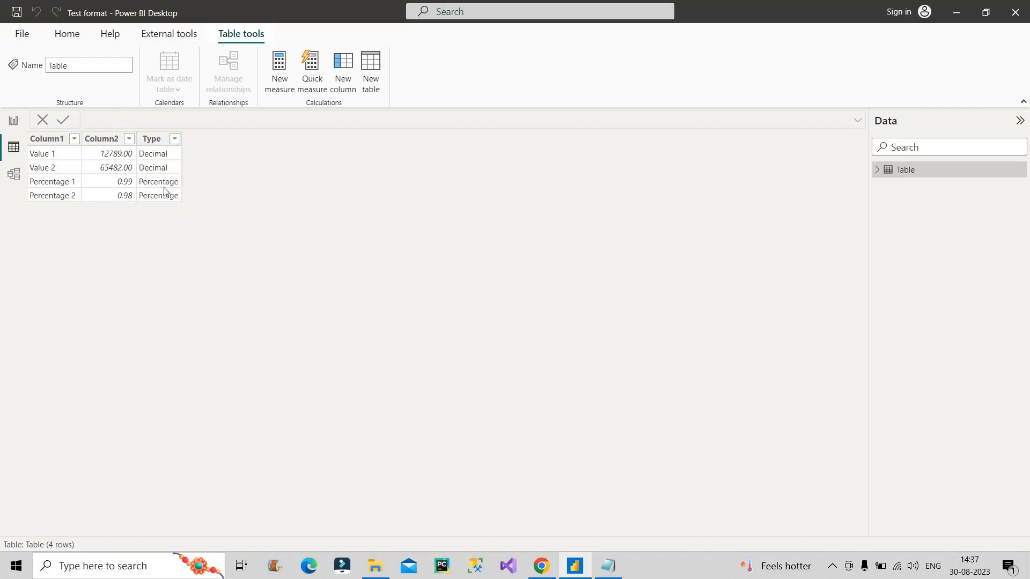
mouse_move(114, 176)
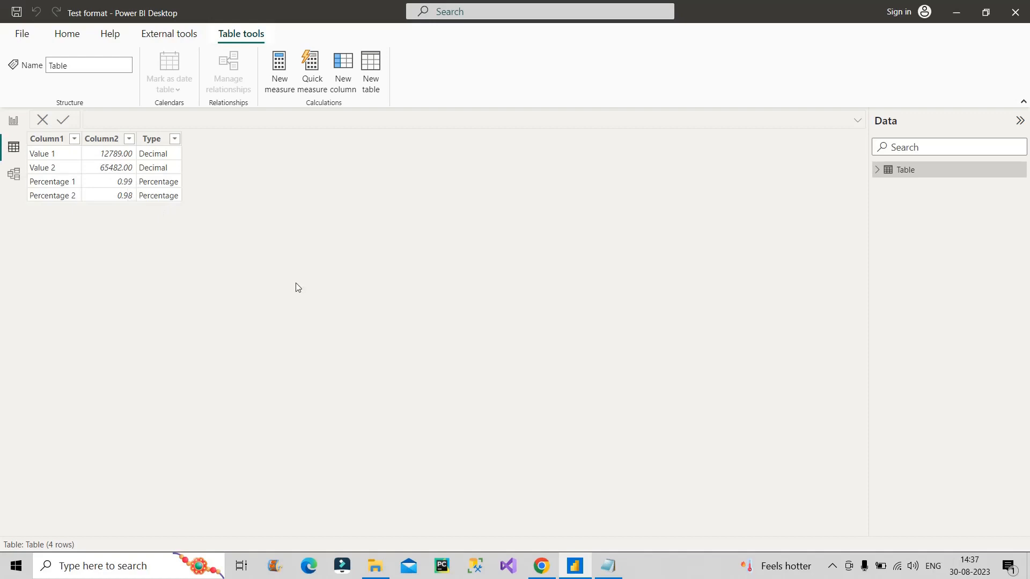
mouse_move(274, 309)
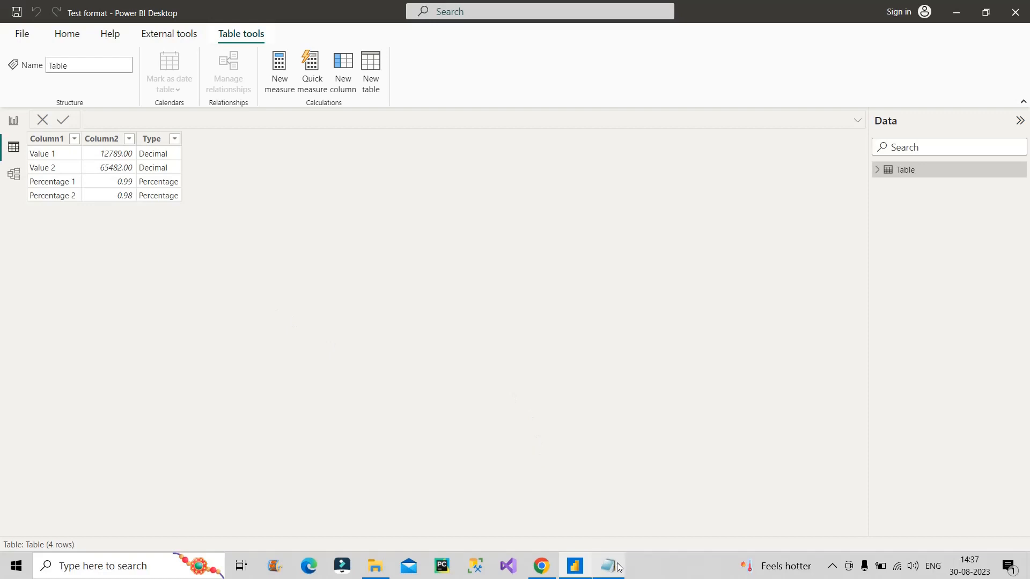
left_click(607, 565)
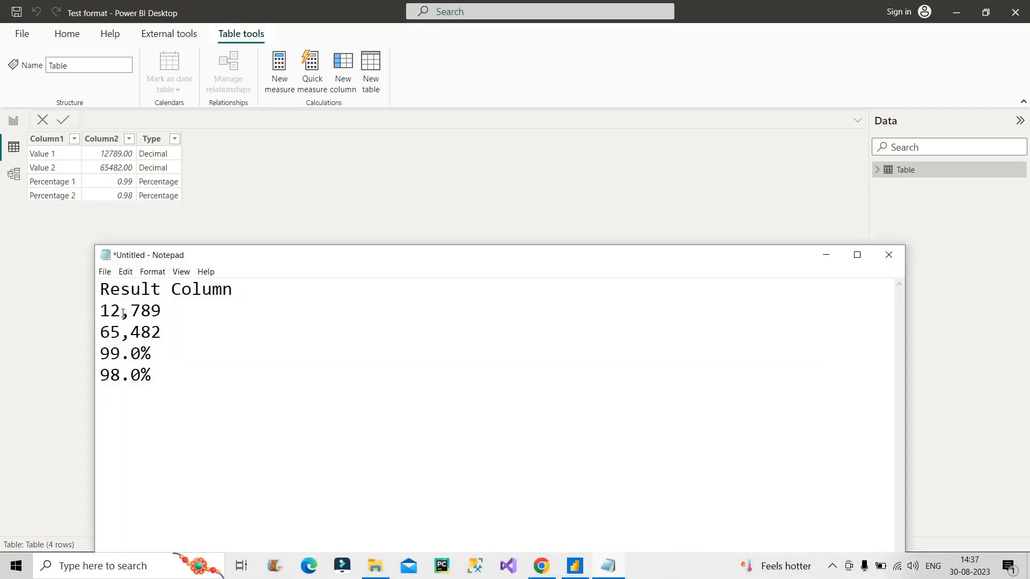
mouse_move(173, 322)
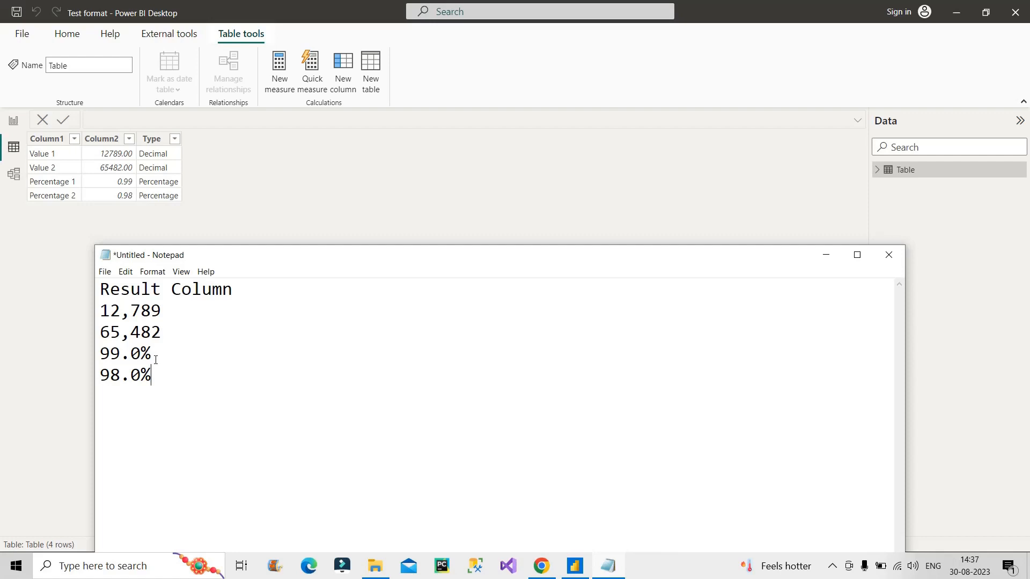
double_click(124, 354)
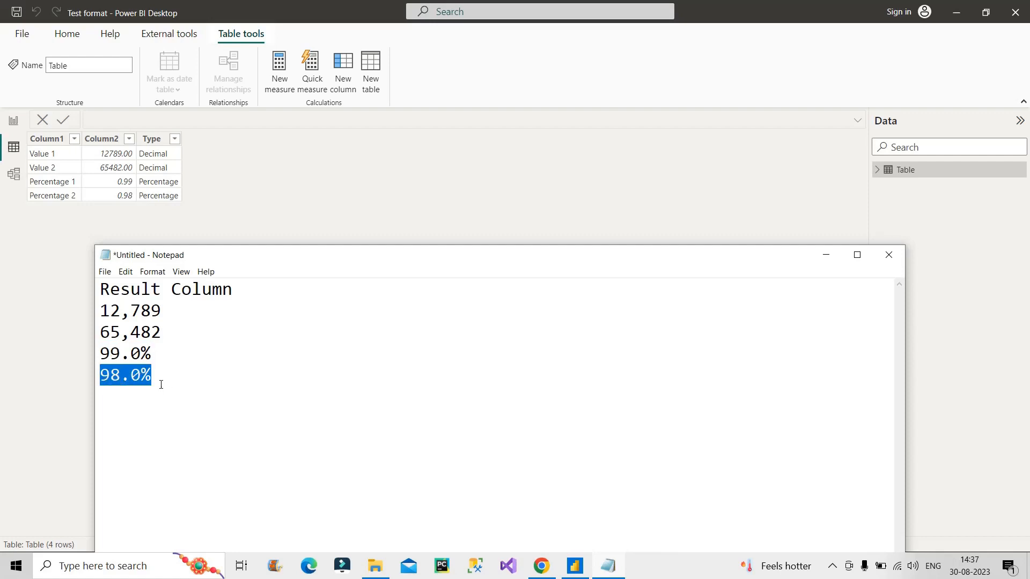
key("ctrl+a")
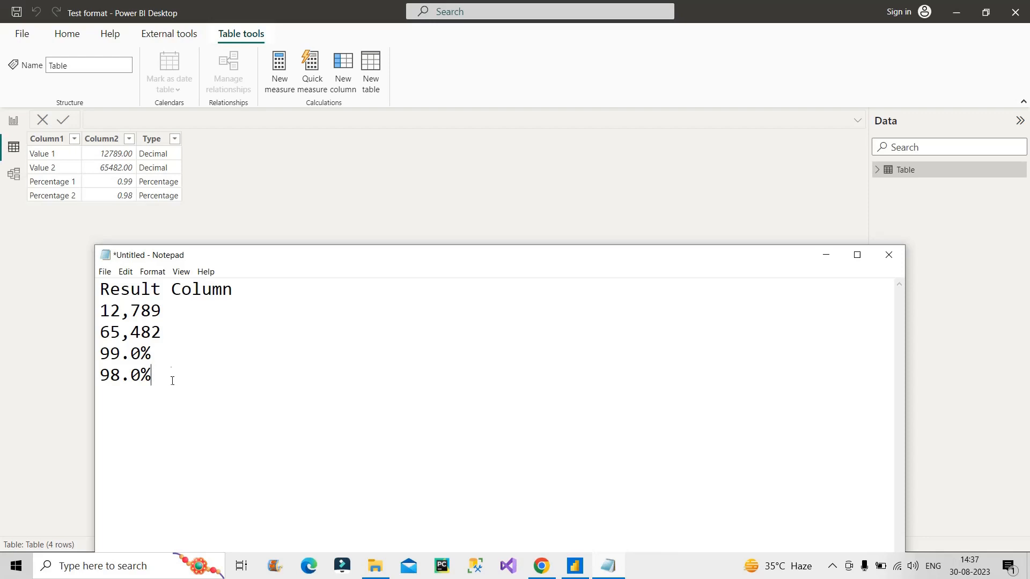
mouse_move(825, 254)
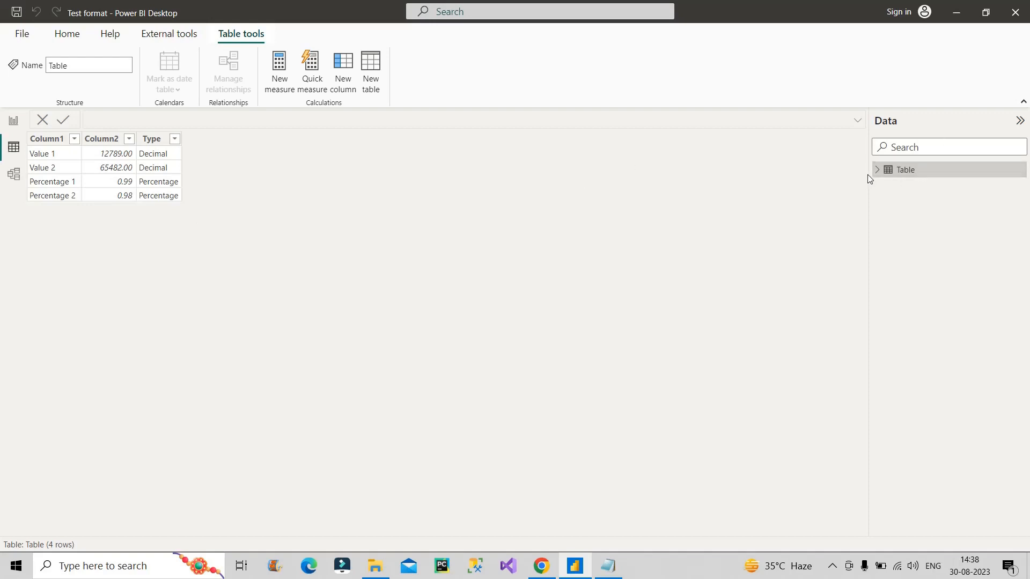
Step: Add a new column to Table and start its formula with 'Result ='
right_click(906, 170)
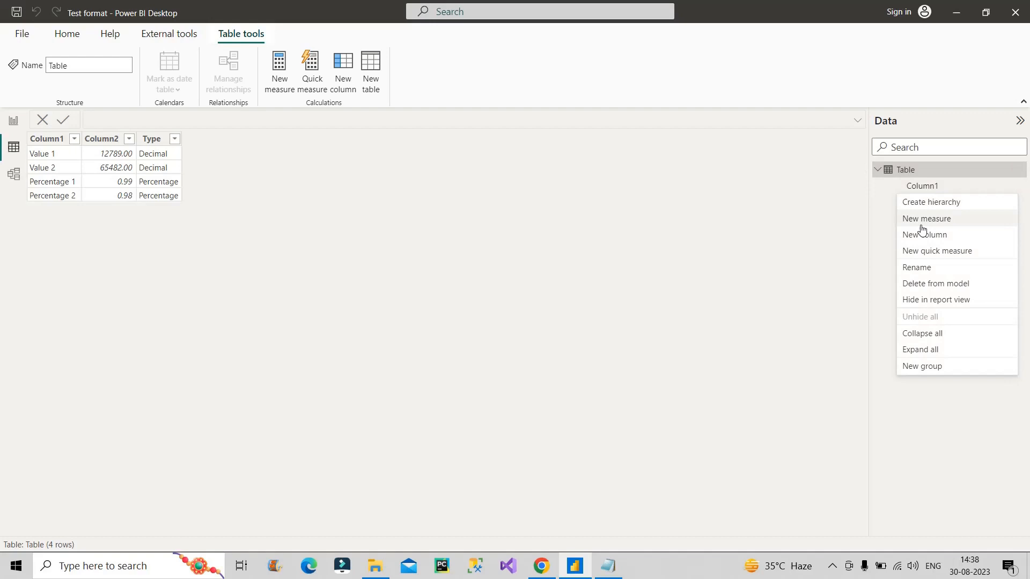
left_click(506, 231)
type("Res")
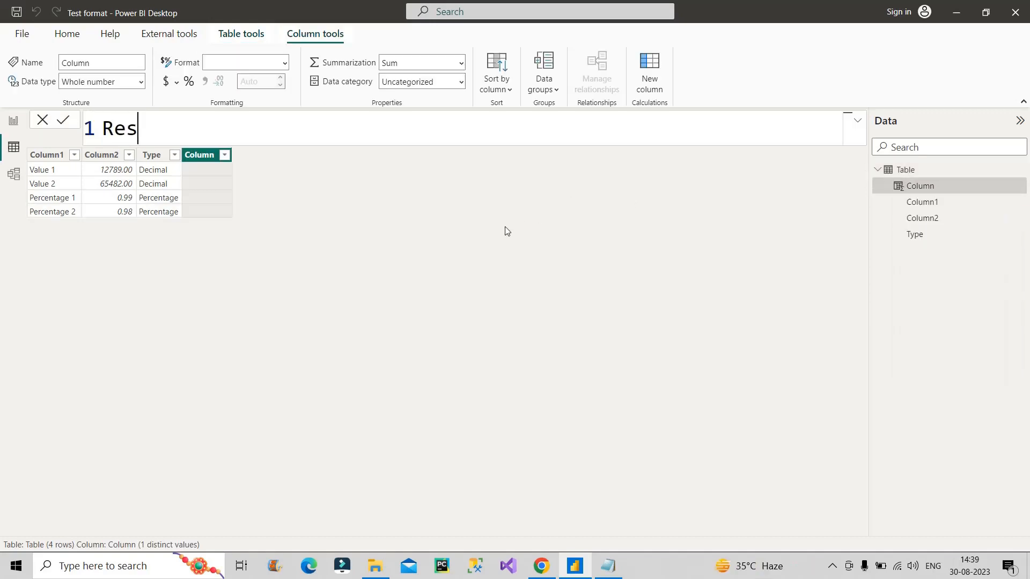
type("ult")
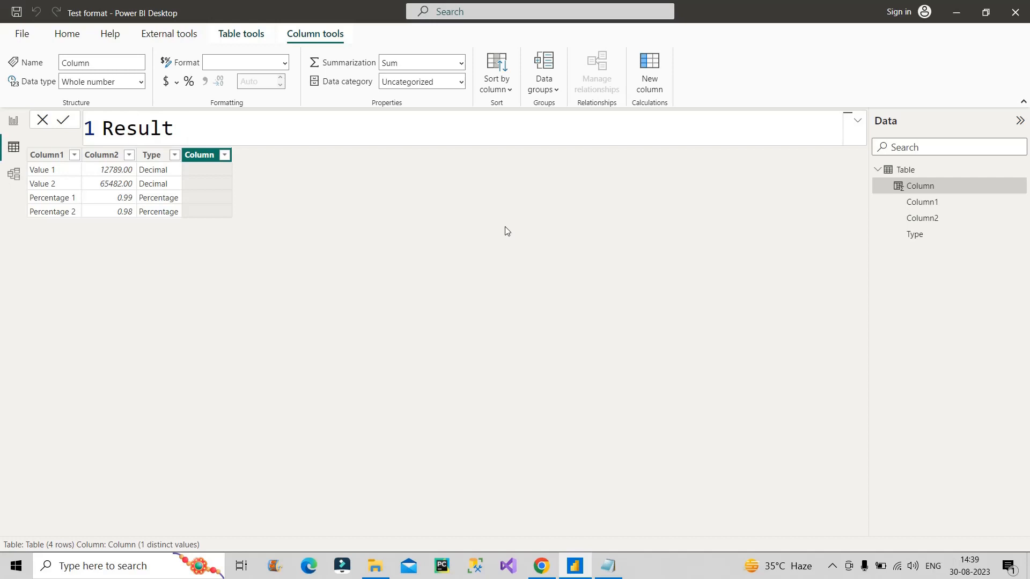
type("=")
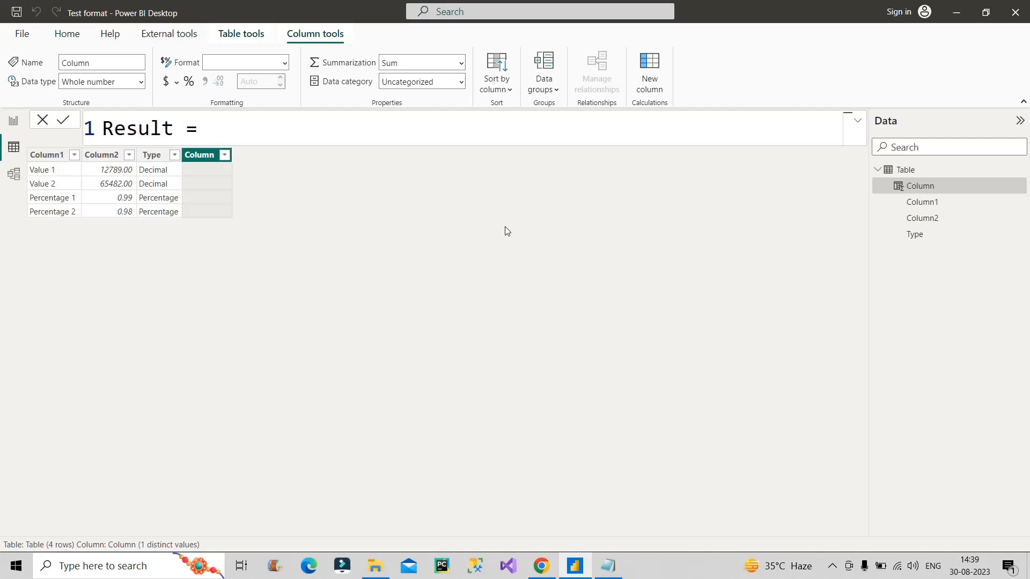
Step: Build the formula Result = FORMAT('Table'[Column2], SWITCH('Table'[Type], using IntelliSense suggestions
type("fo")
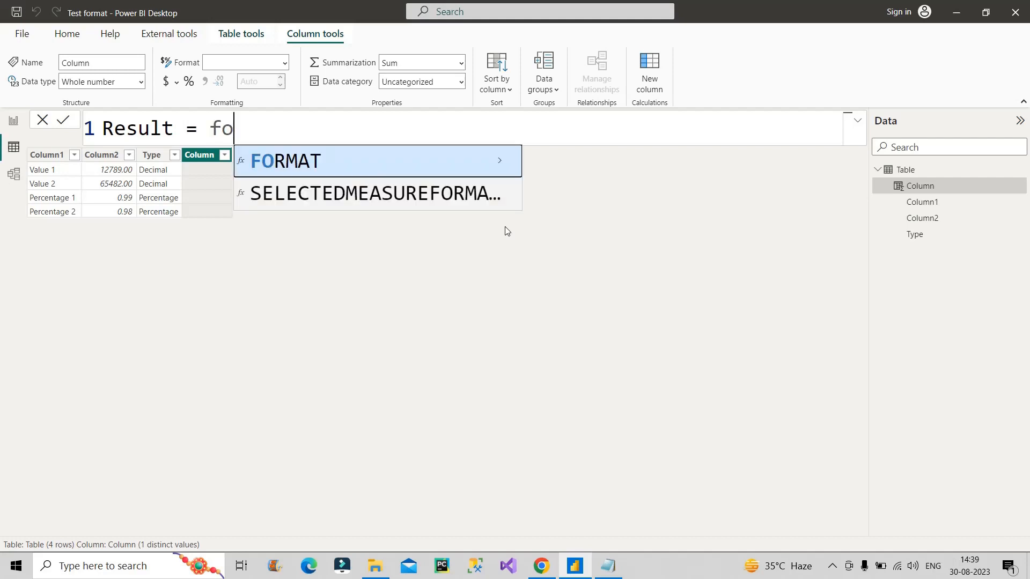
double_click(285, 161)
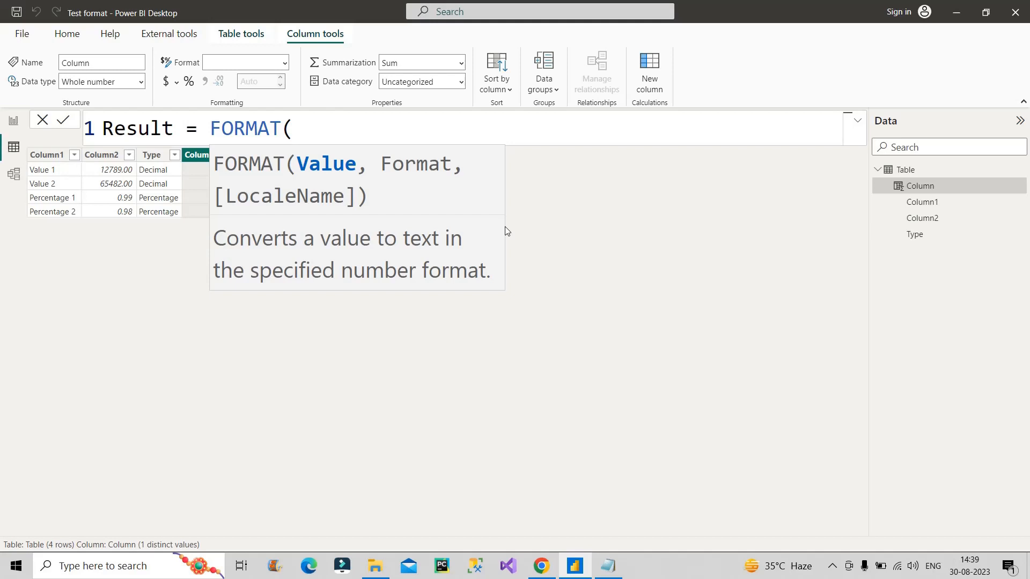
type("co")
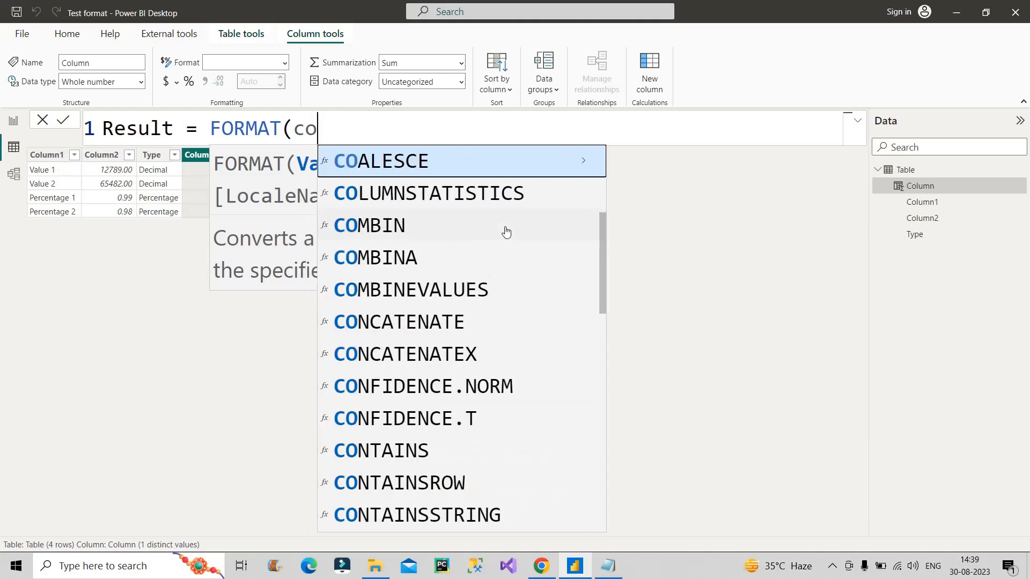
type("l")
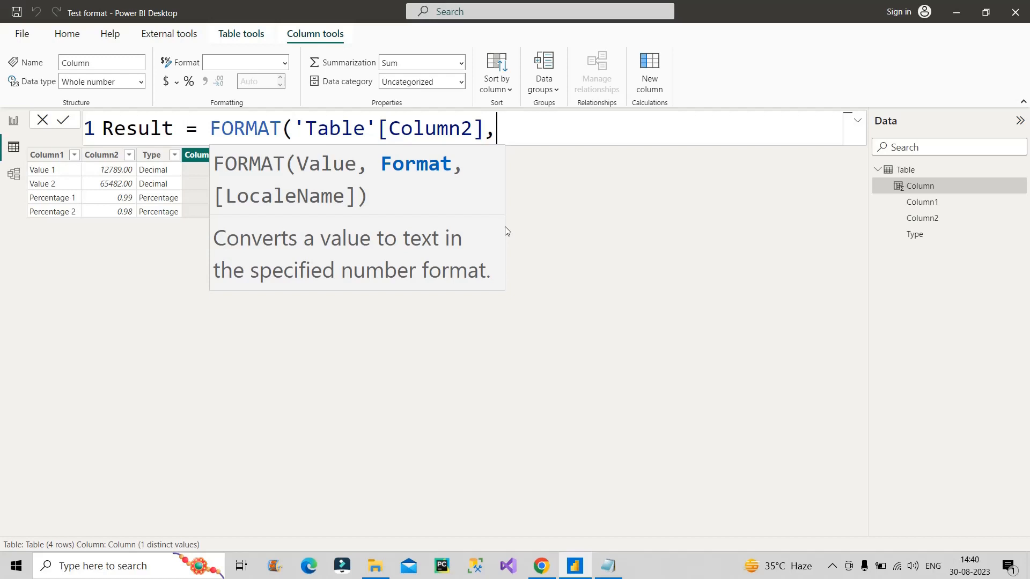
type("SWITCH(")
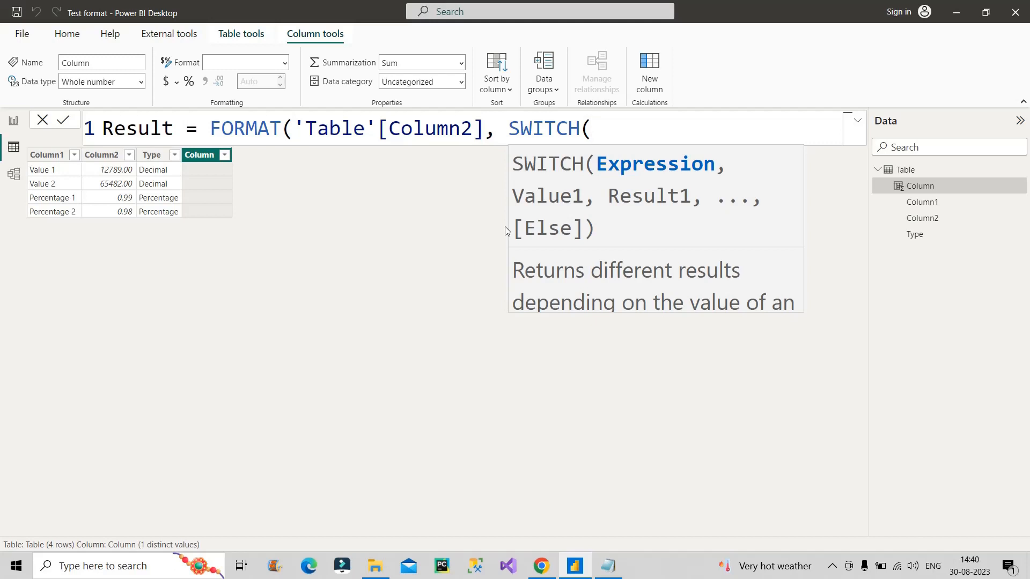
type("ty")
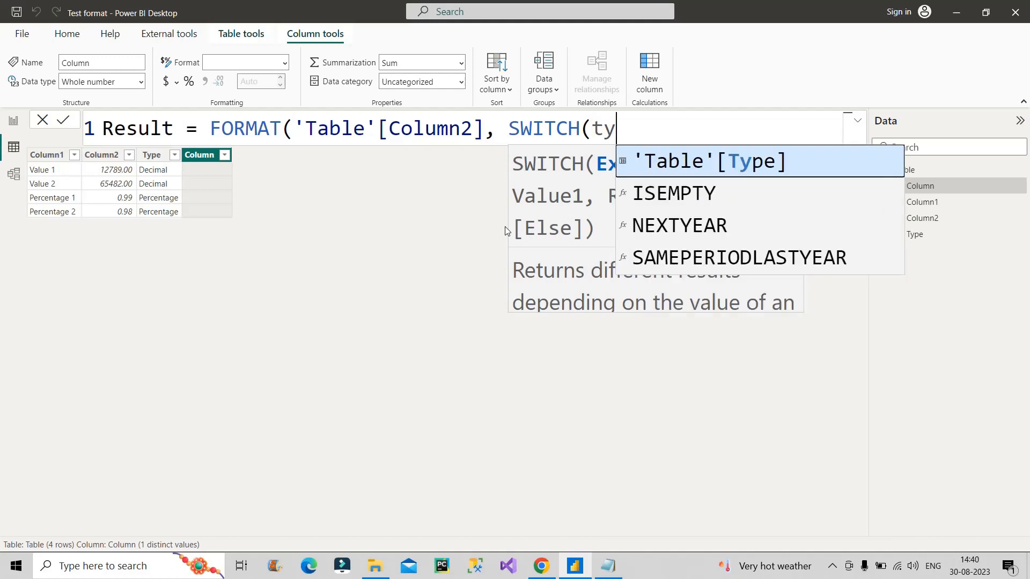
left_click(705, 162)
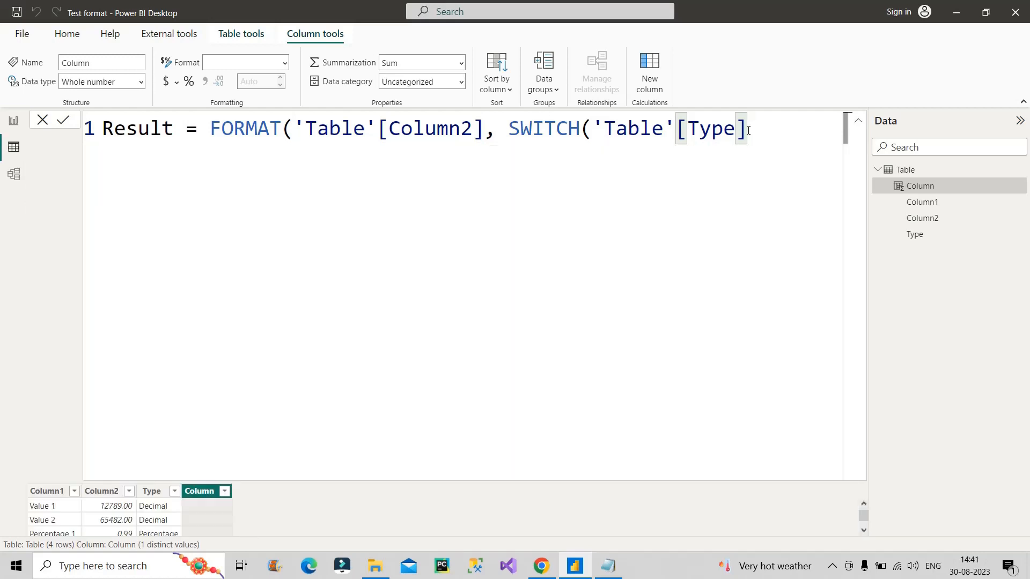
Step: Add the SWITCH case mapping "Decimal" to the "00,000" format
type(",")
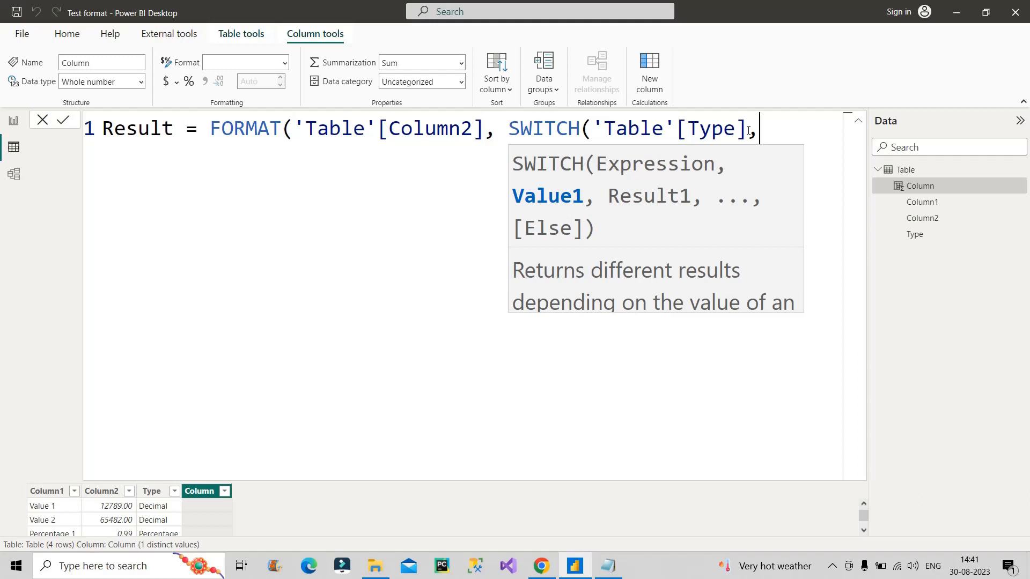
type("\"")
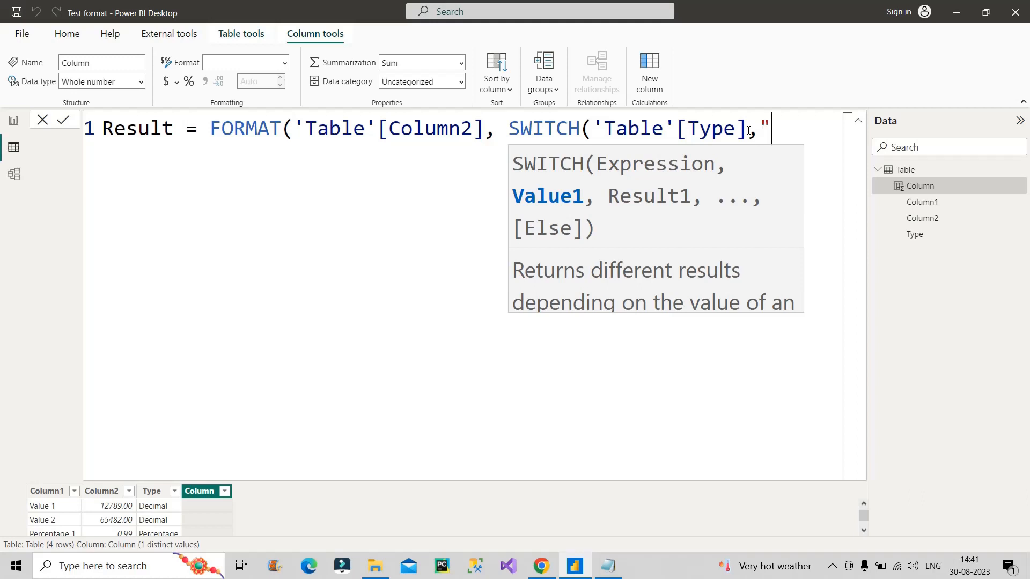
type("Dec")
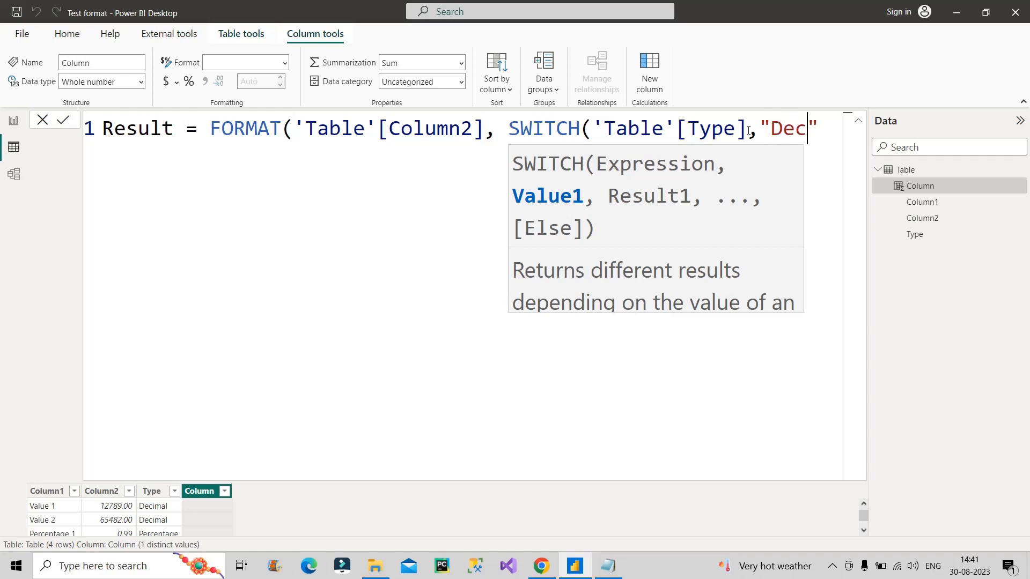
type("imal")
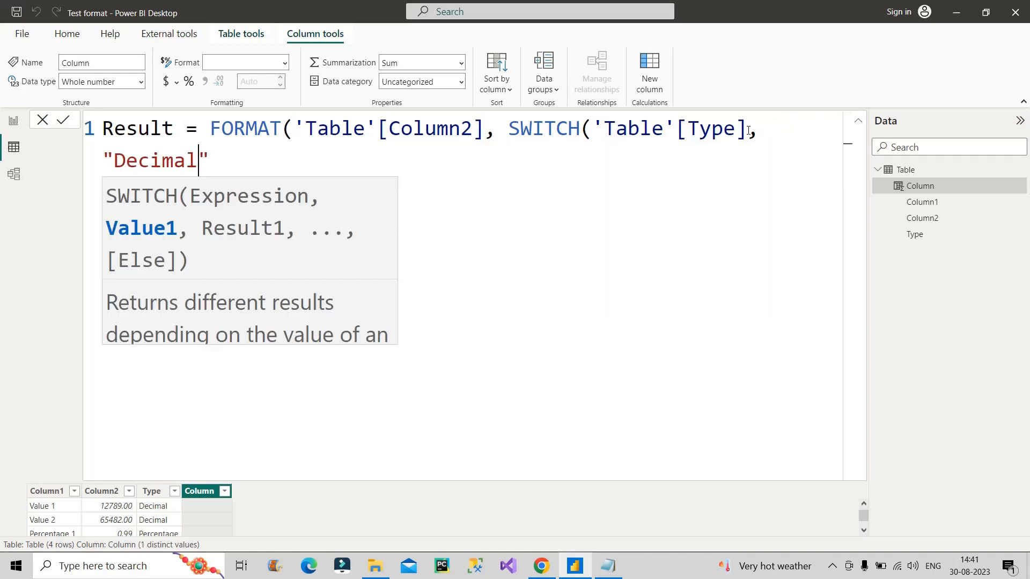
type(",")
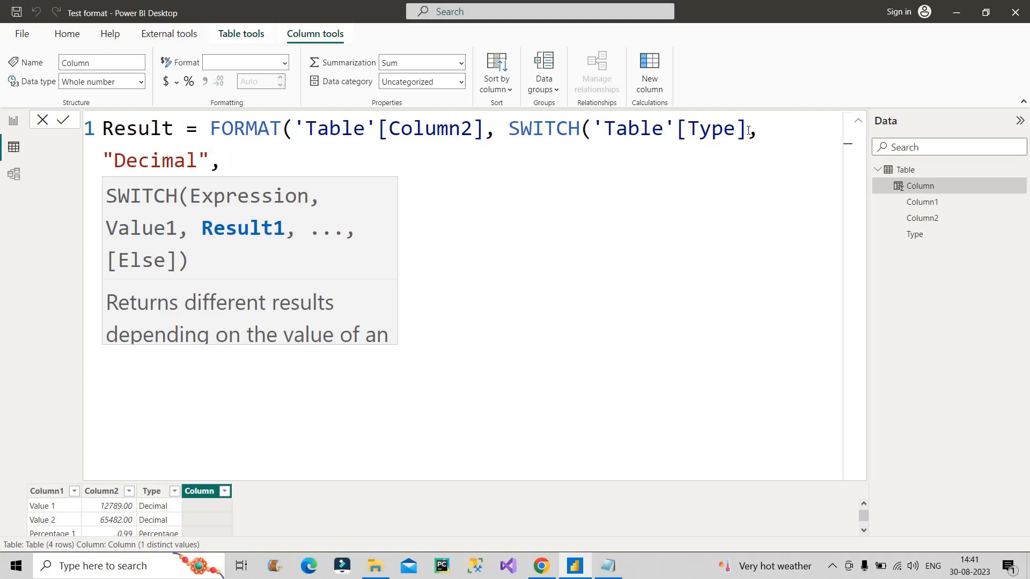
type("\"\"")
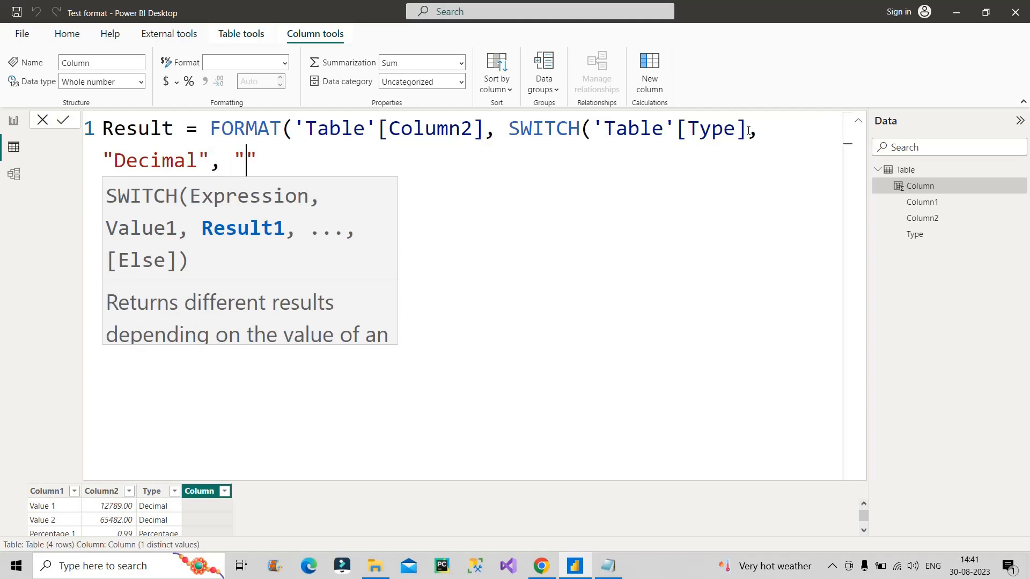
type("00")
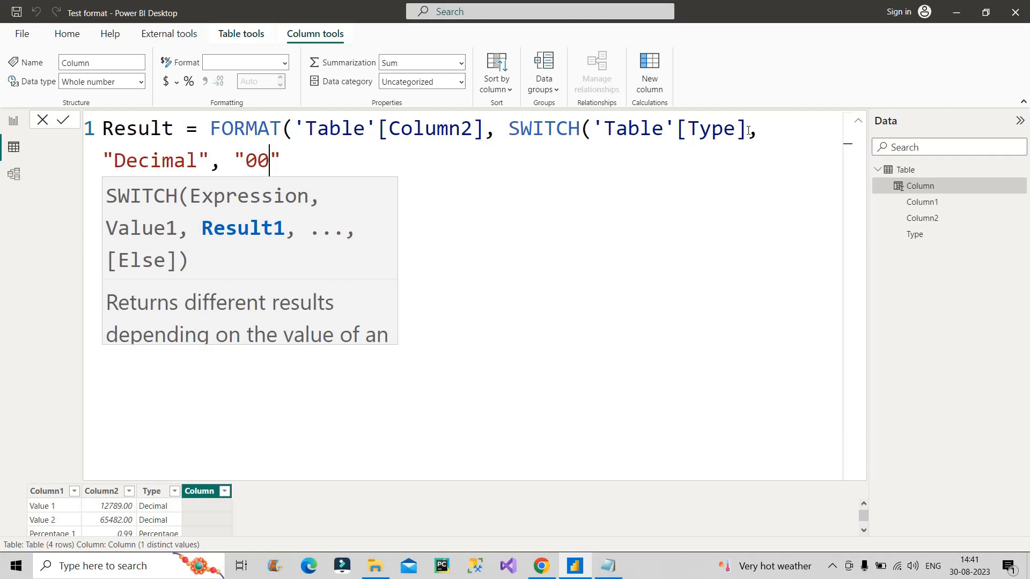
type(",00")
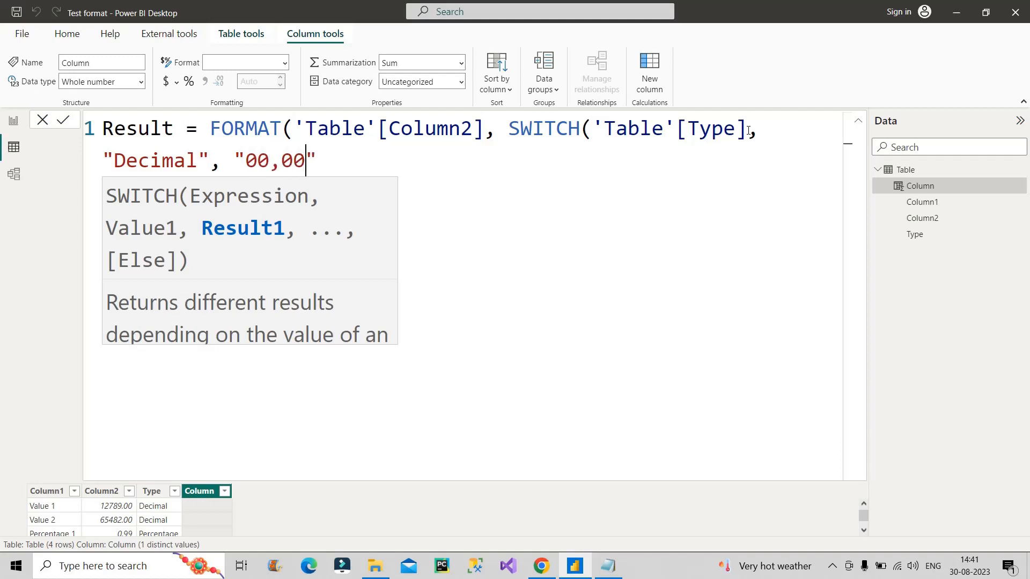
type("0")
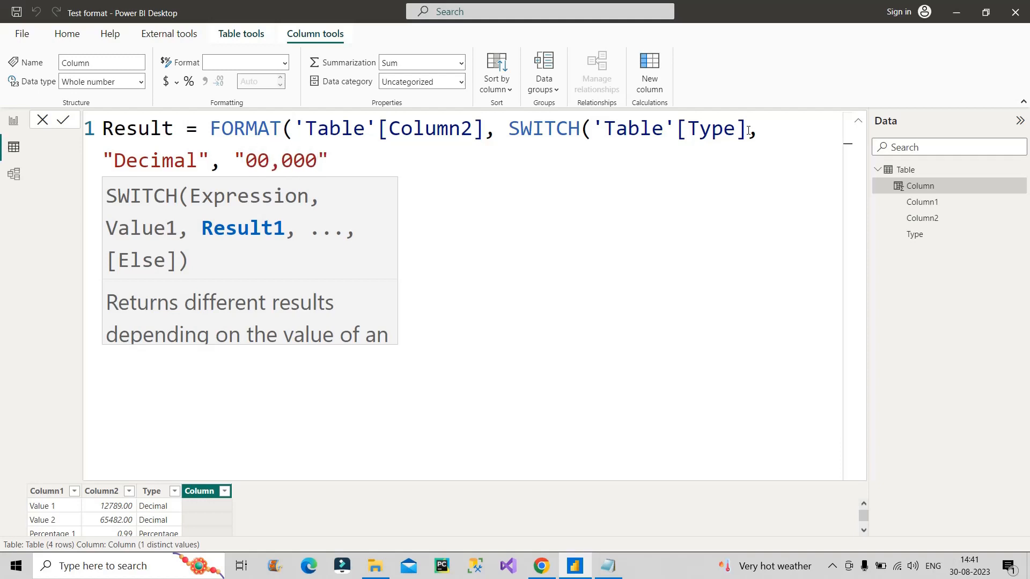
Step: Add the "Percentage" case with the "0.0%" format
type(",")
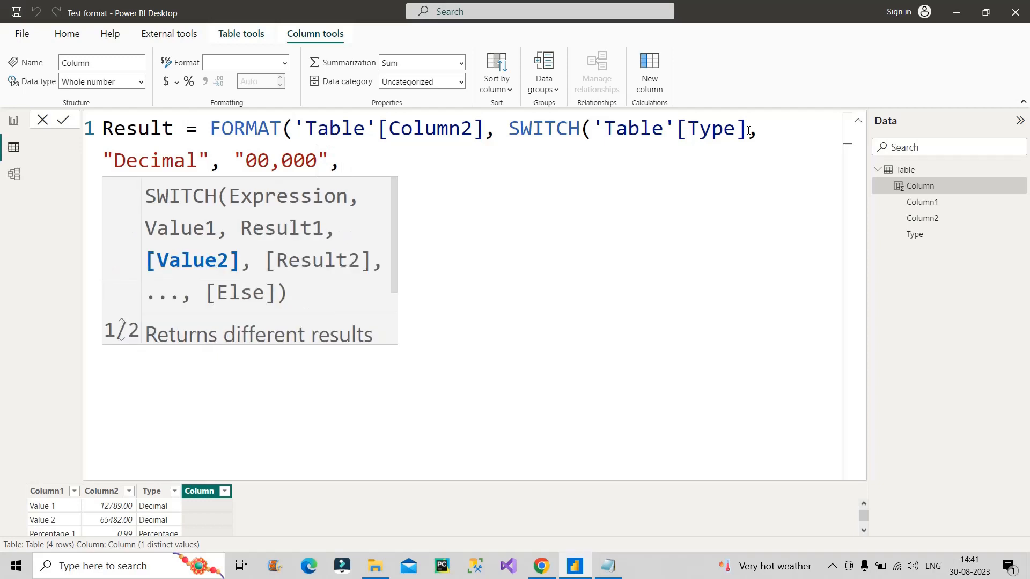
type("\"\"")
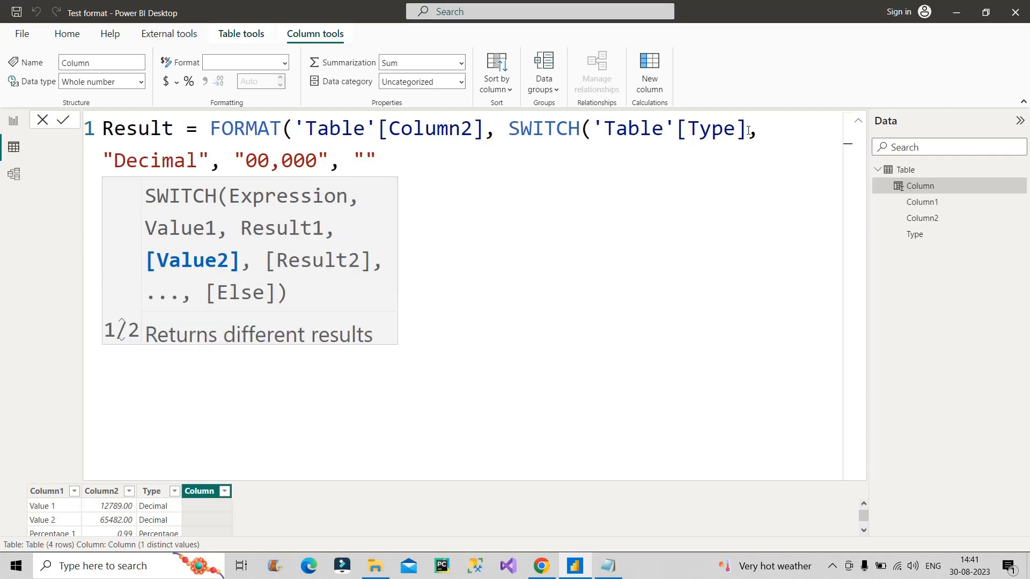
type("Perce")
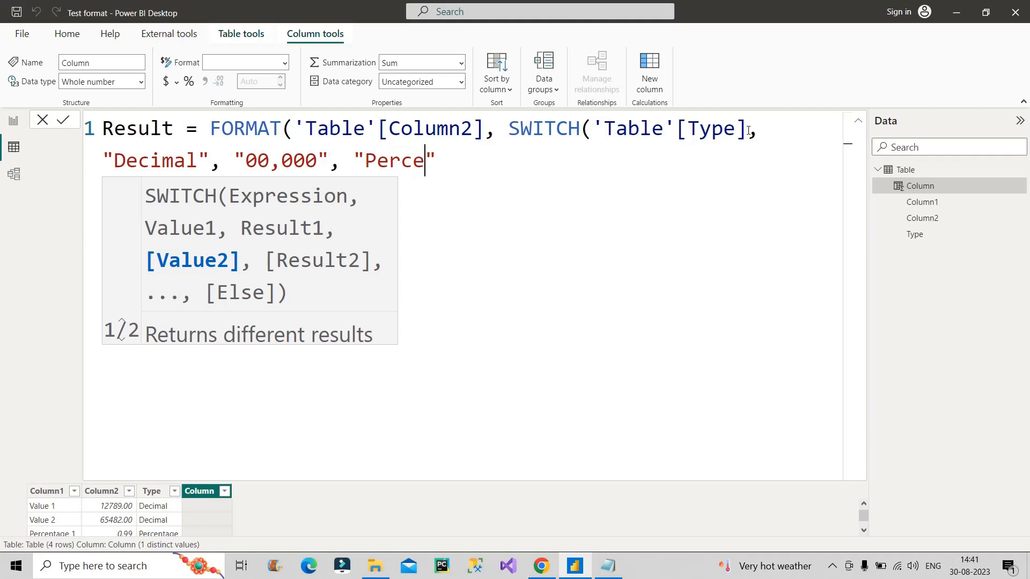
type("ntage")
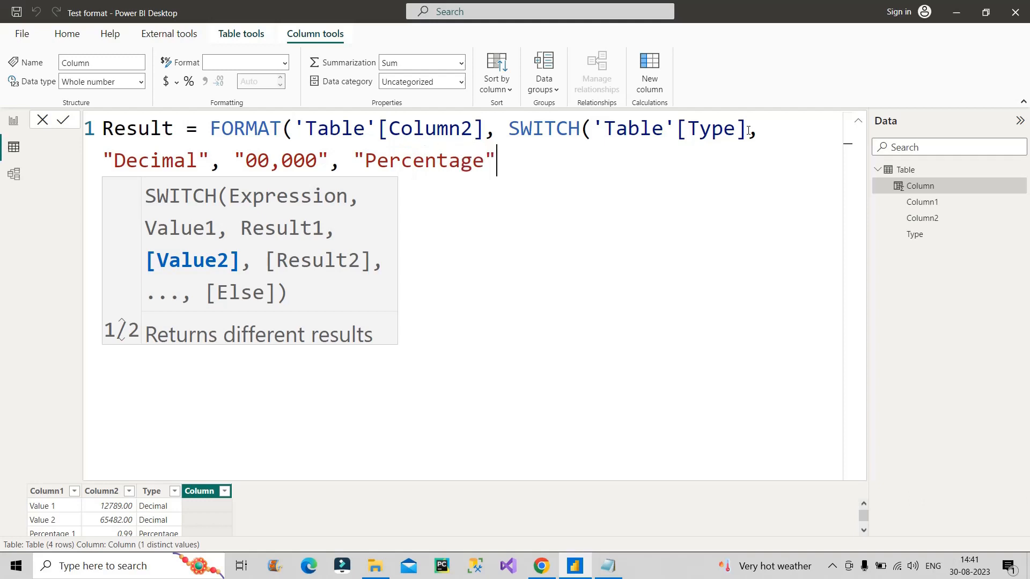
type(",")
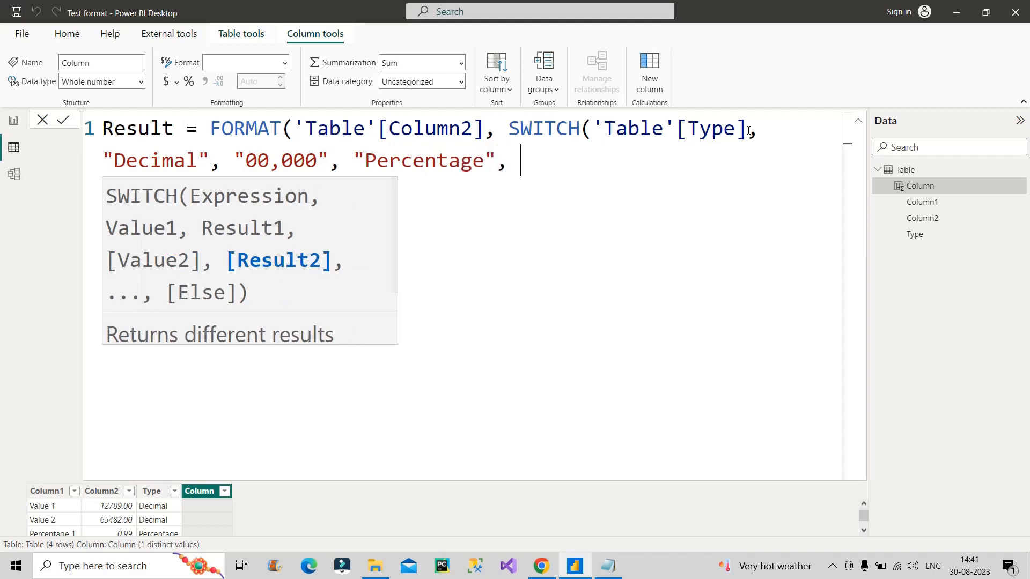
type("\"0\"")
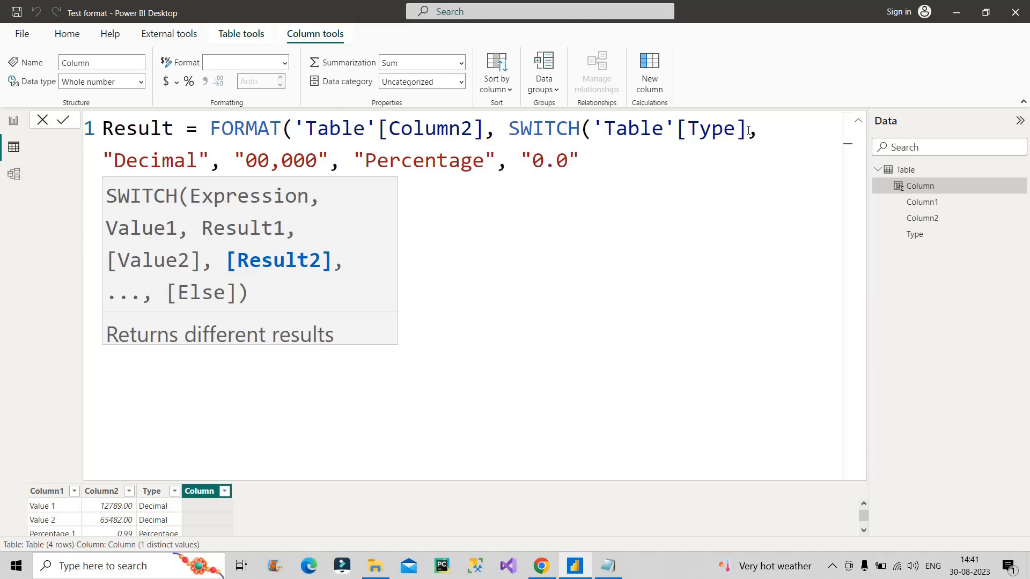
type("%")
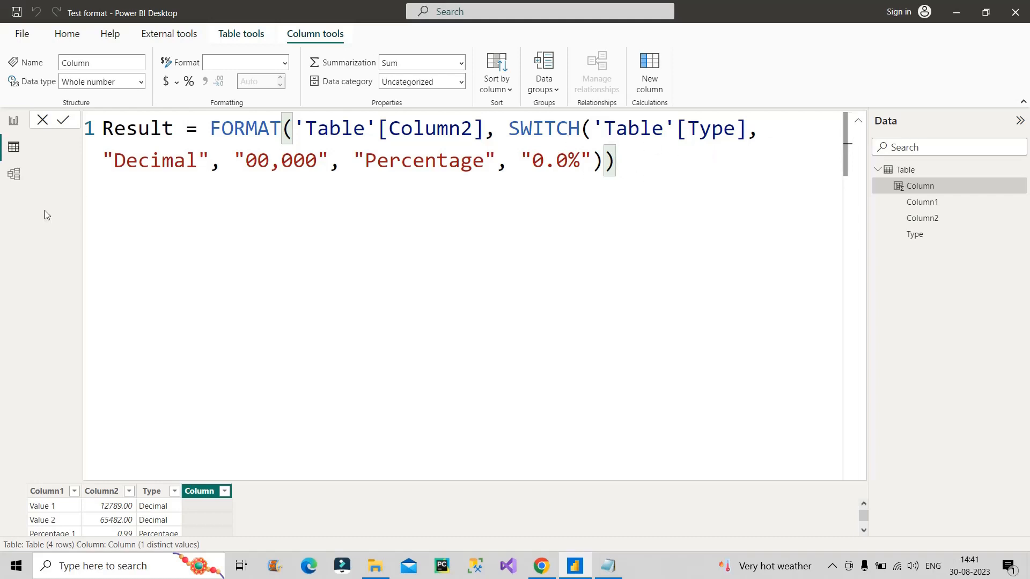
mouse_move(134, 203)
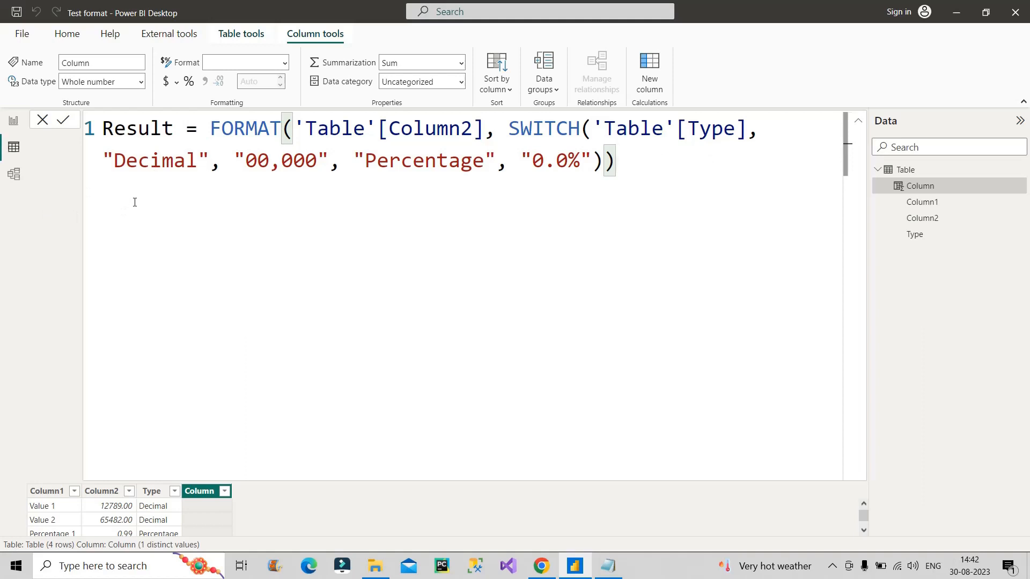
mouse_move(237, 171)
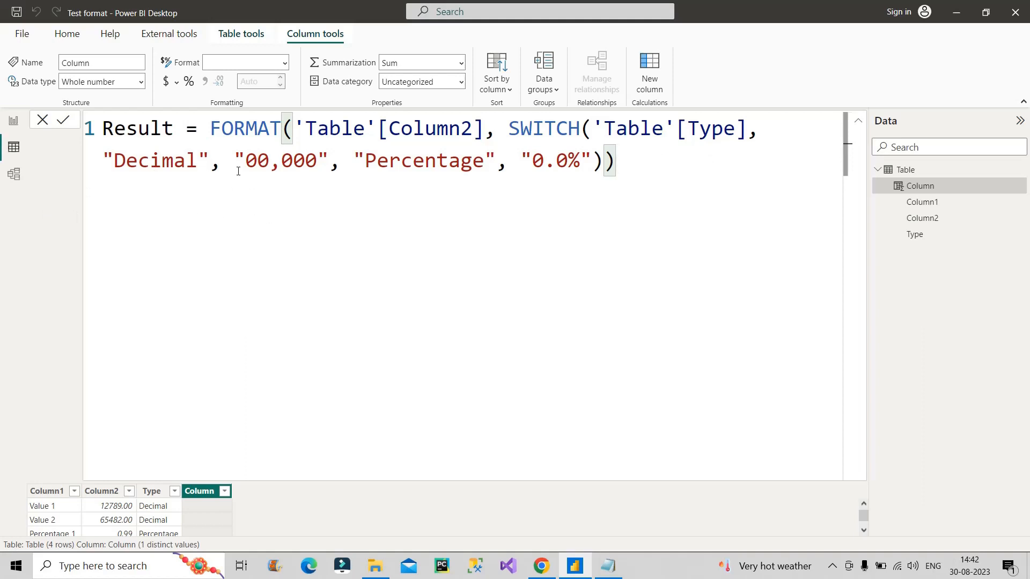
Step: Select the 0.0% format string, then collapse the formula bar to a single line
double_click(276, 161)
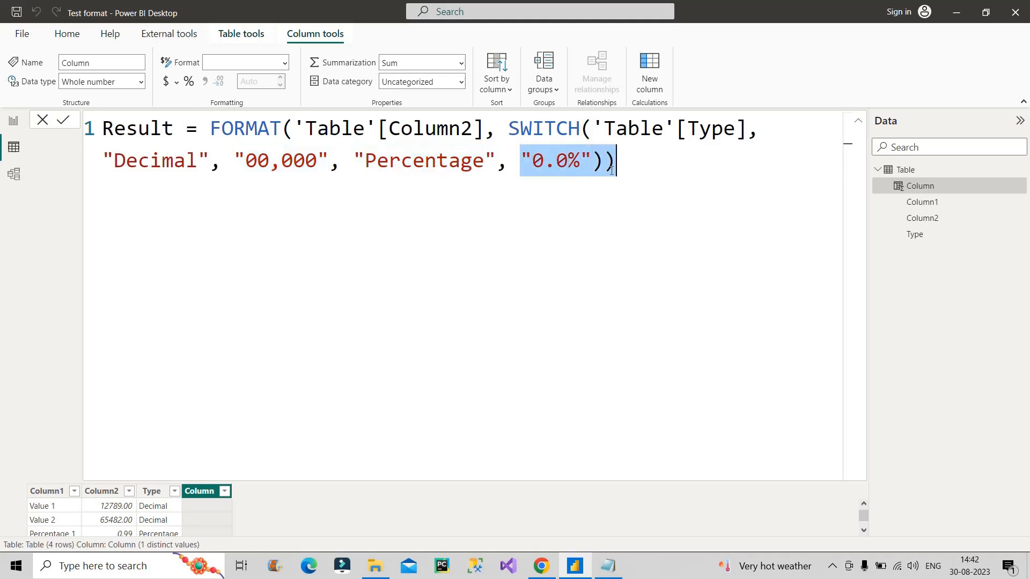
mouse_move(860, 125)
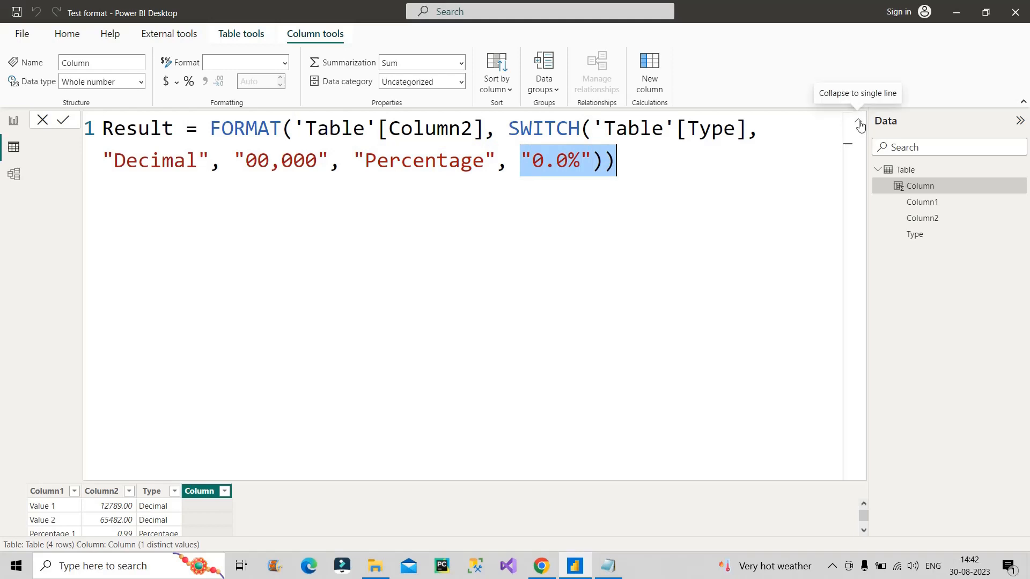
left_click(859, 125)
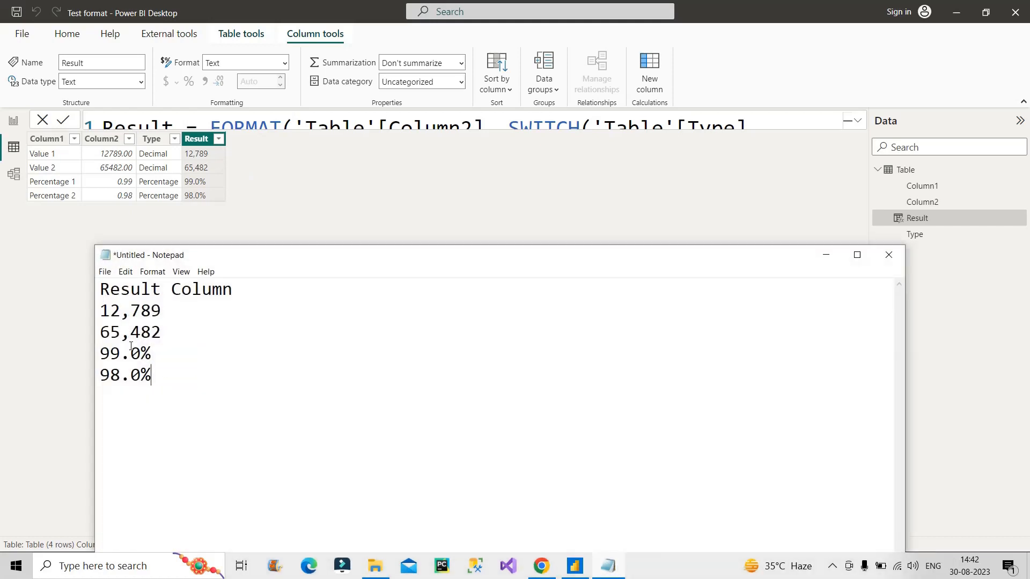
mouse_move(117, 386)
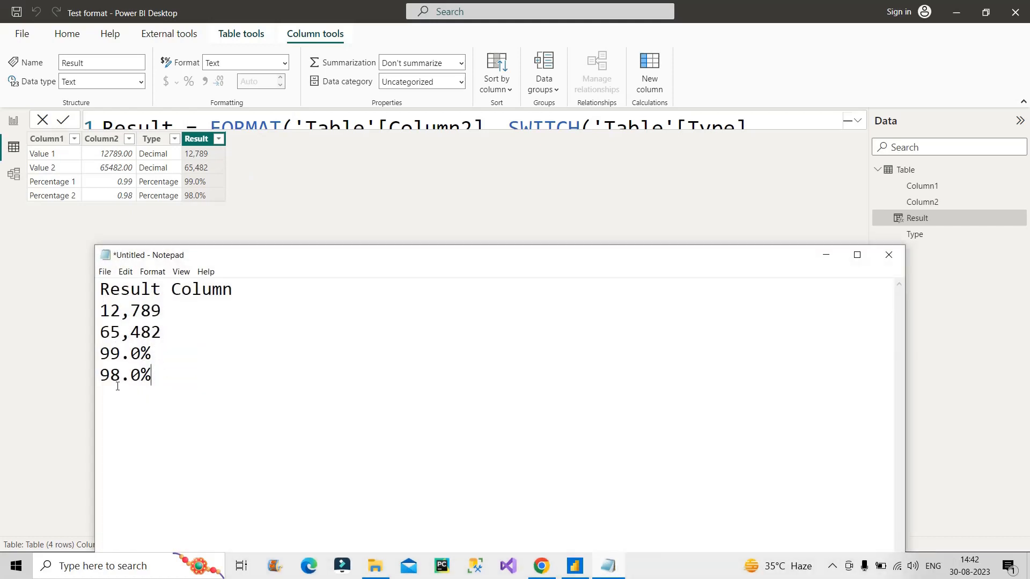
mouse_move(772, 274)
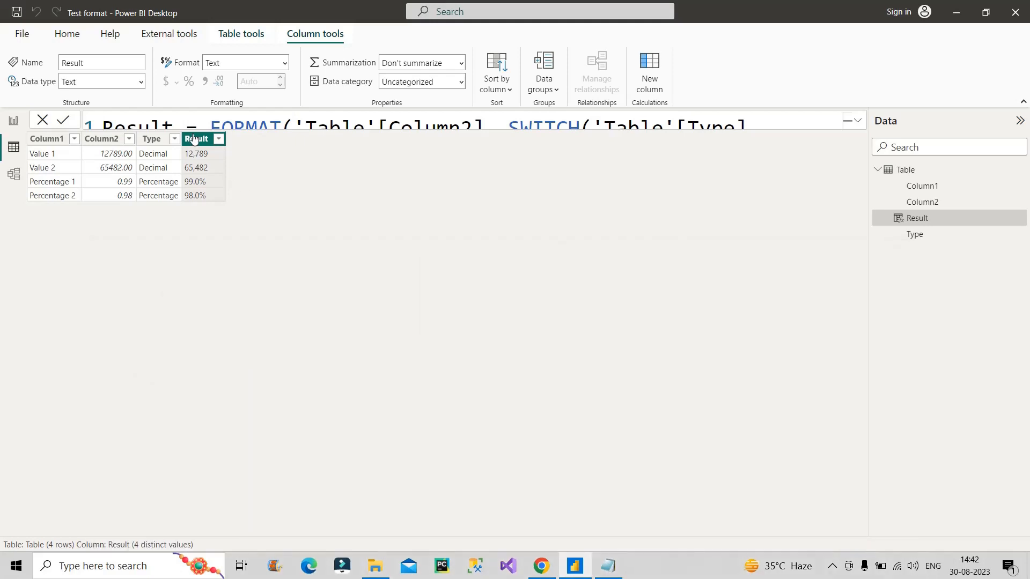
mouse_move(246, 171)
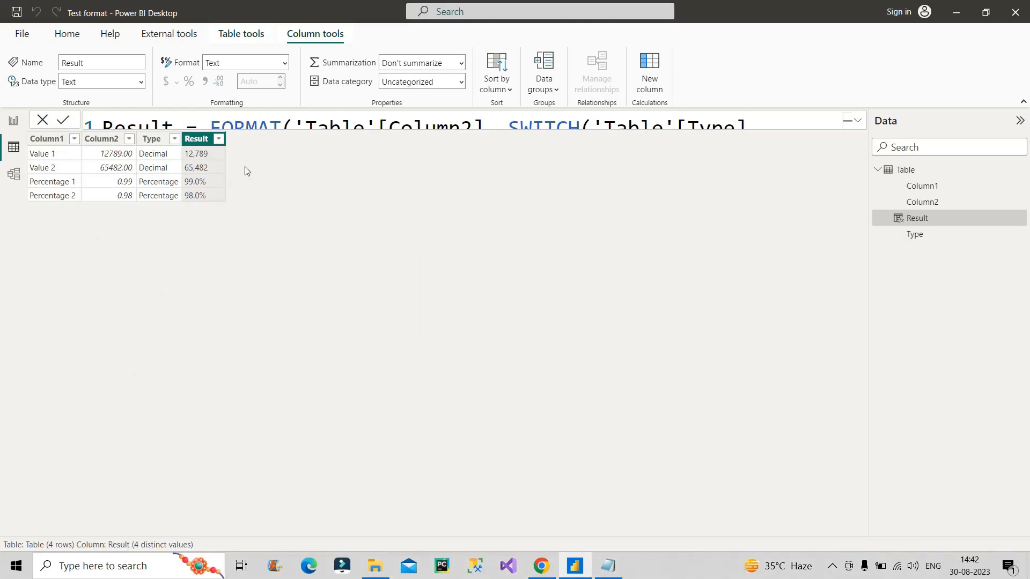